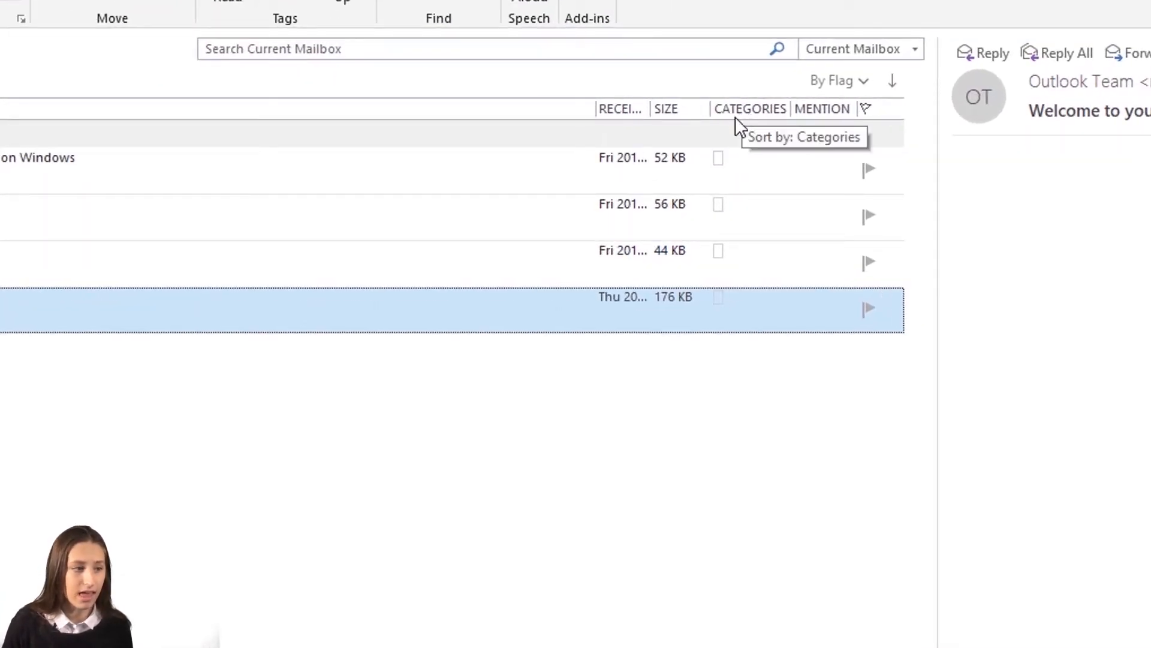
mouse_move(718, 204)
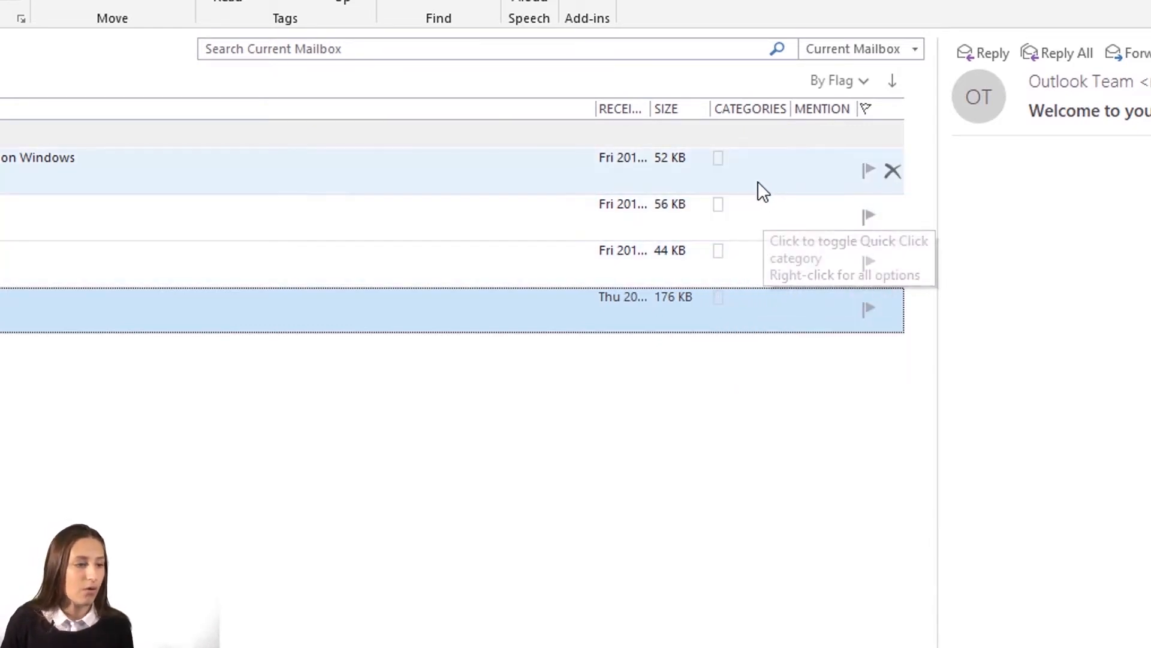
- Tag the first message Urgent and the second message Lunch Date via their Categories cells
click(718, 157)
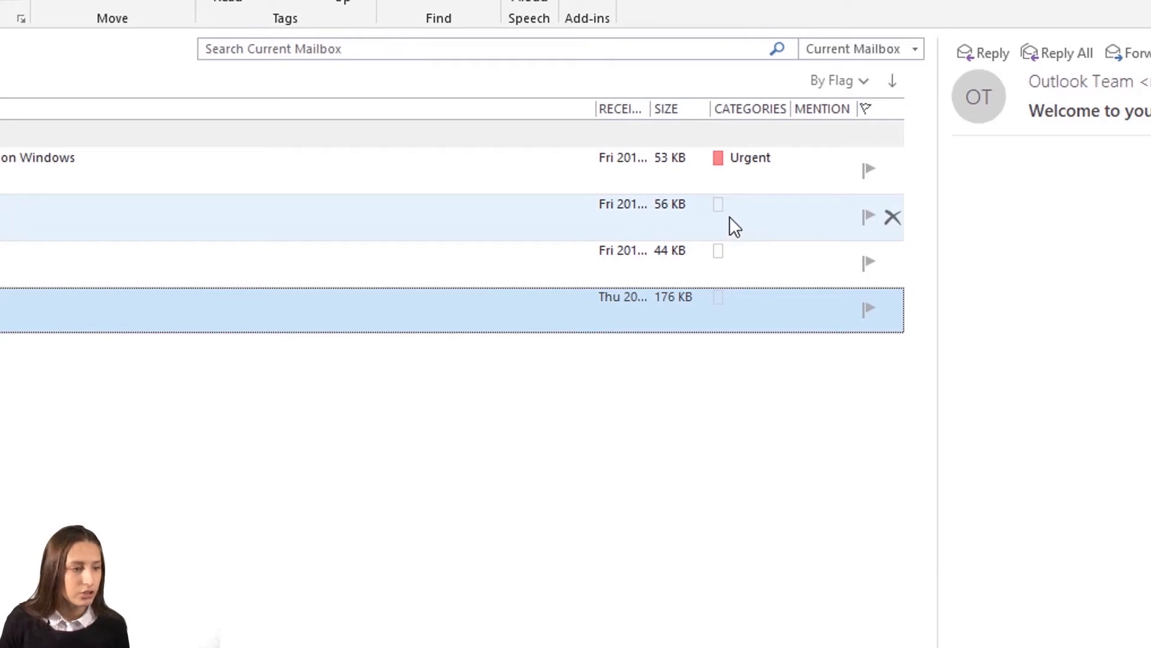
click(718, 204)
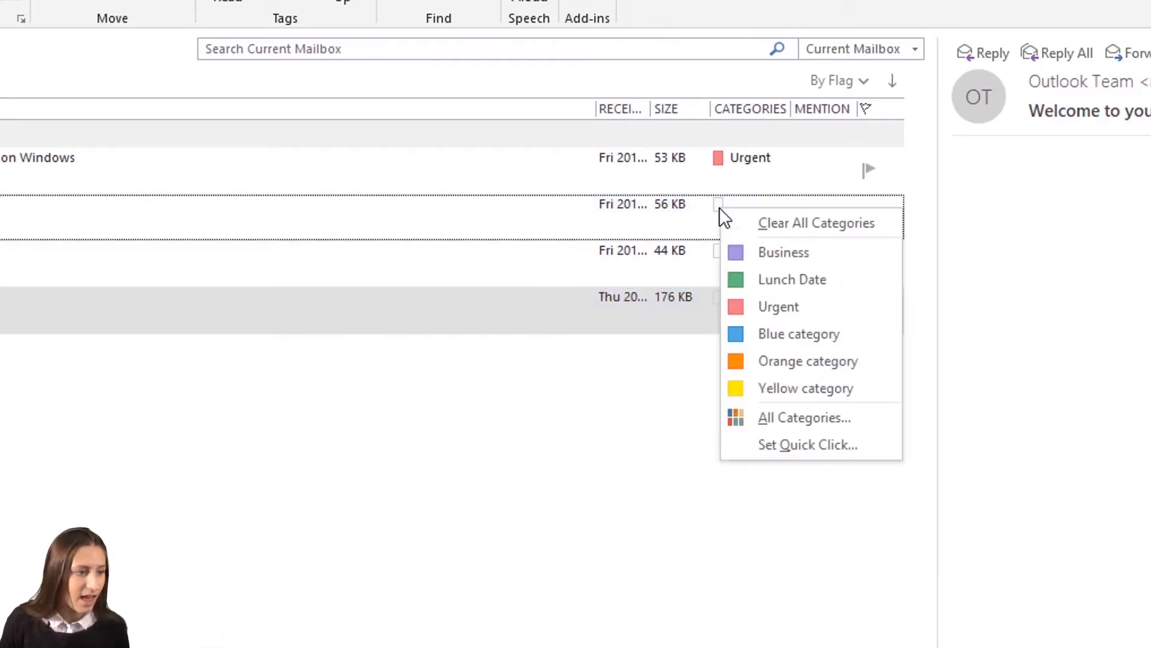
mouse_move(793, 279)
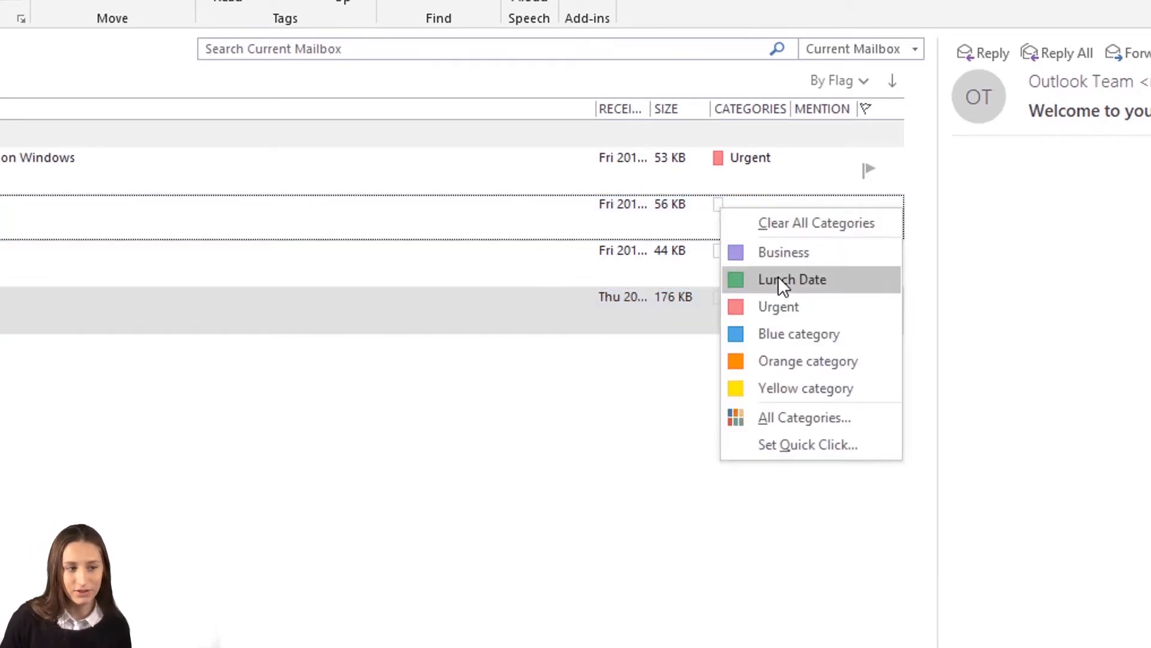
click(793, 279)
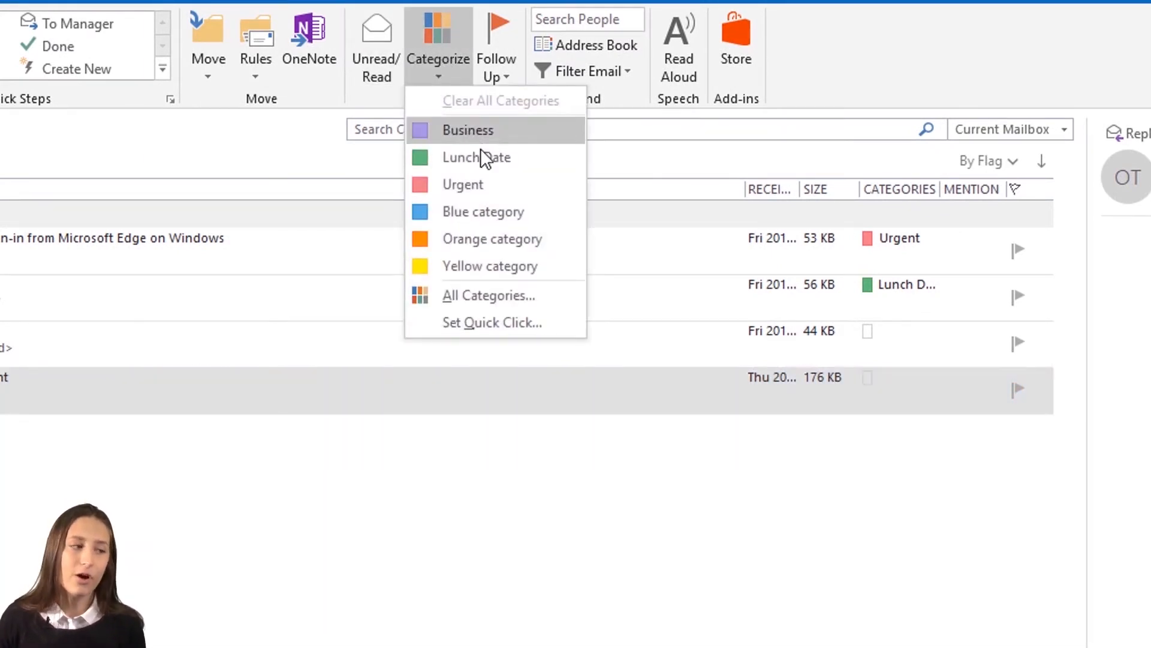
mouse_move(492, 323)
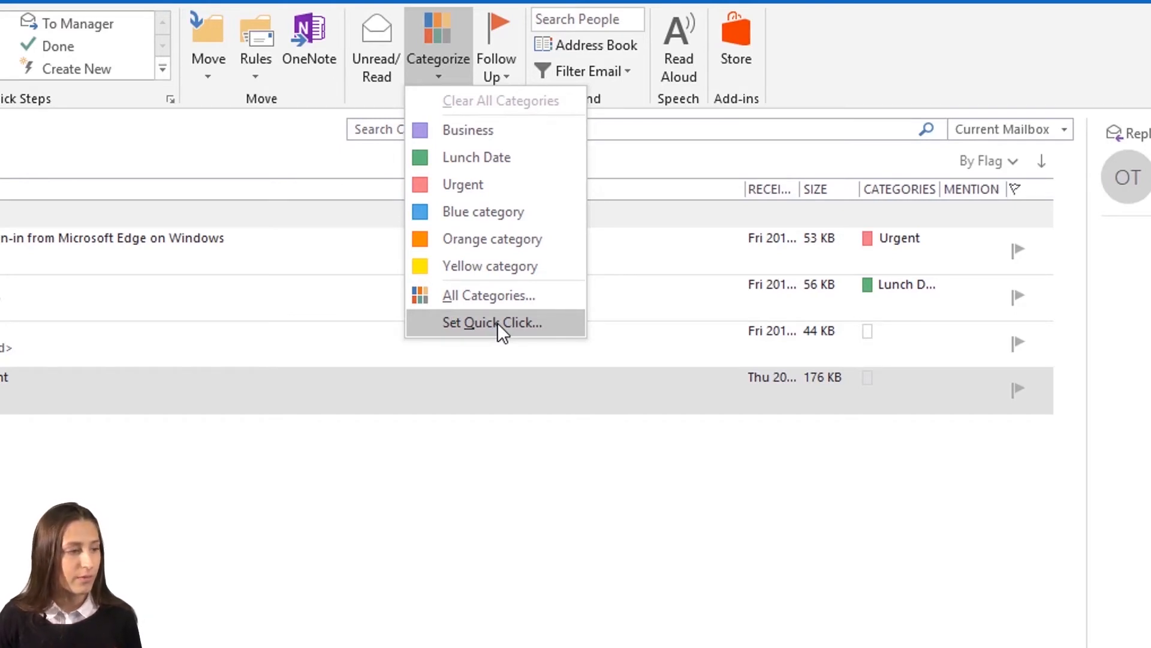
- Open Set Quick Click and list the categories a single click can apply
click(492, 323)
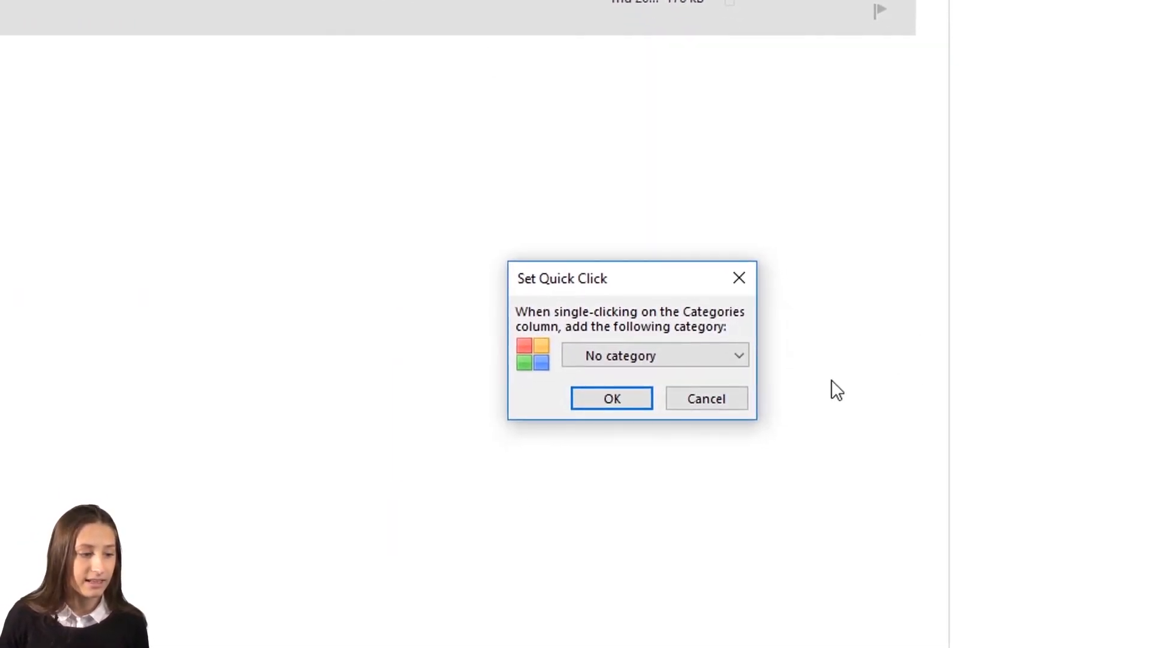
click(655, 355)
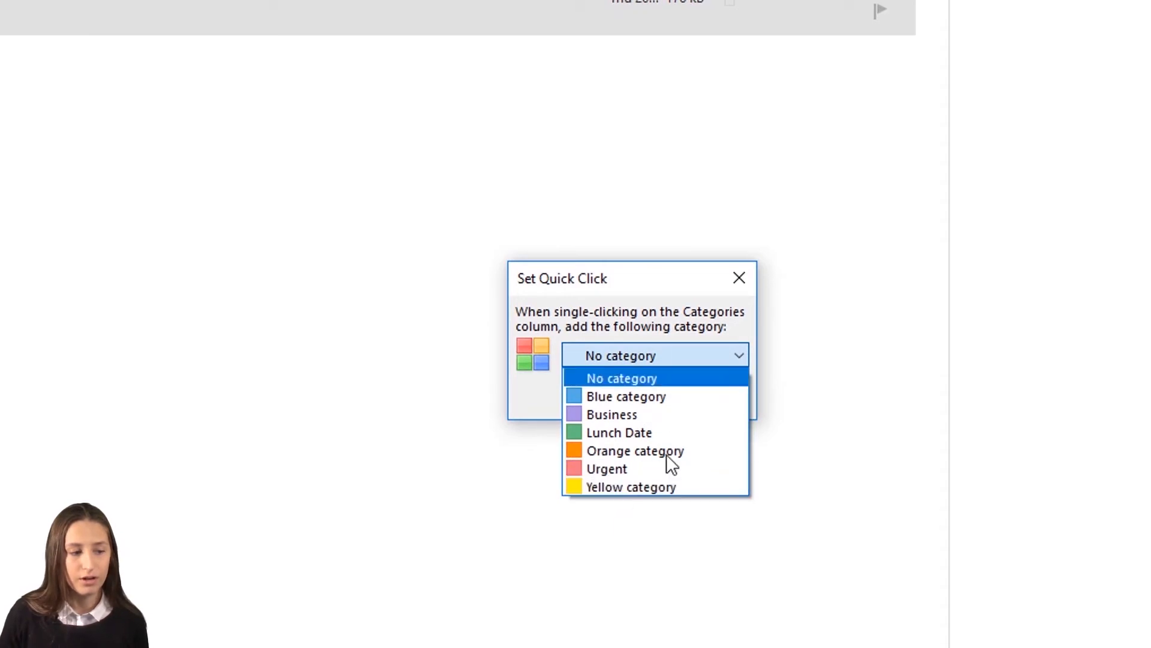
mouse_move(607, 469)
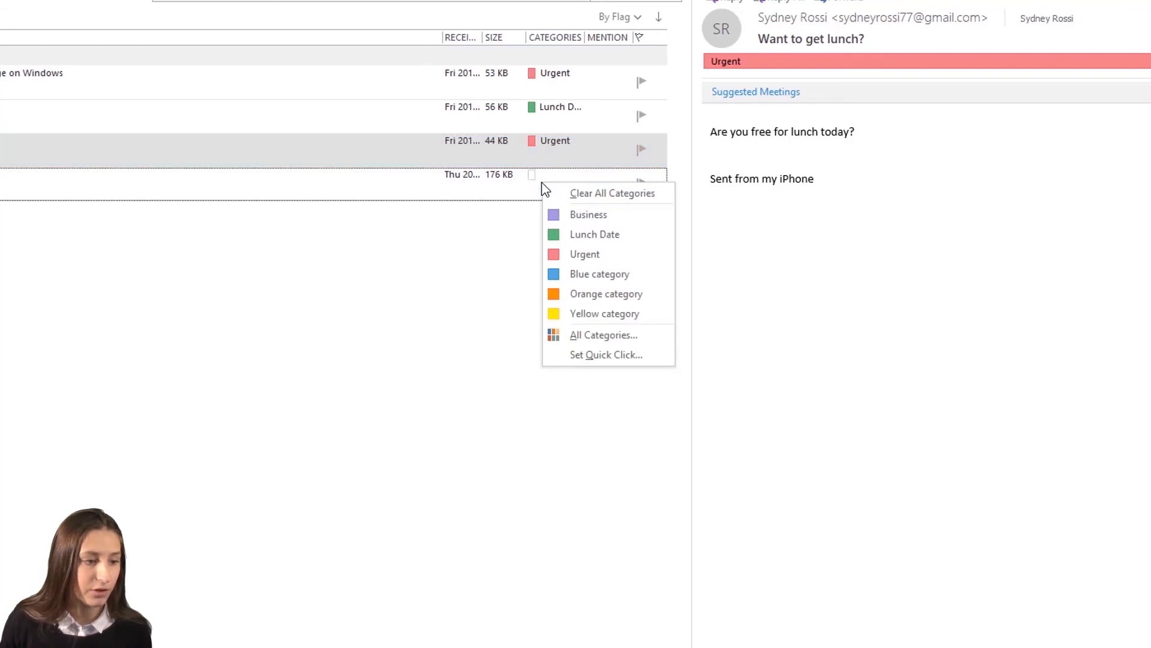
- Rename the Orange category to Vacation in the All Categories list and confirm
click(603, 335)
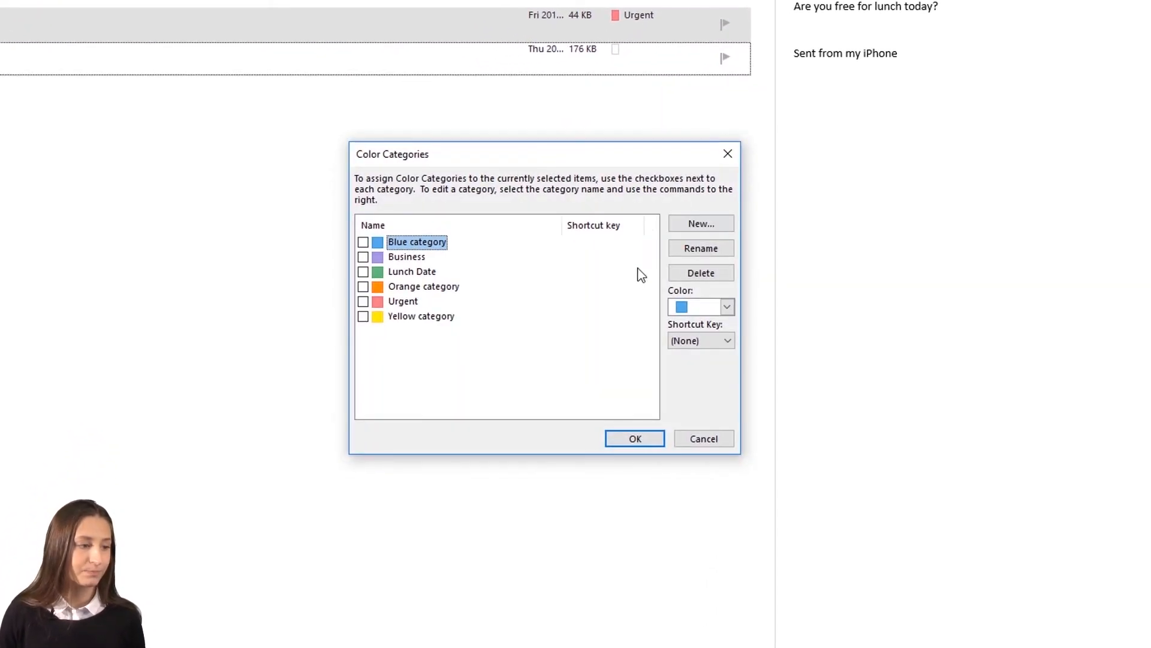
mouse_move(437, 325)
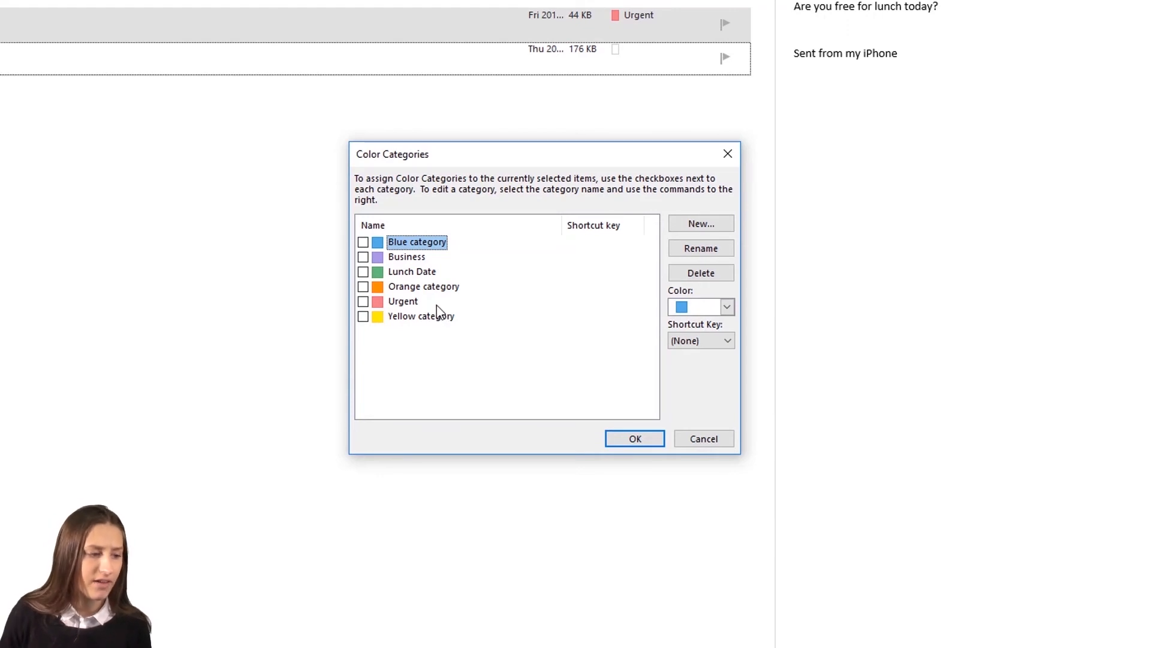
click(423, 287)
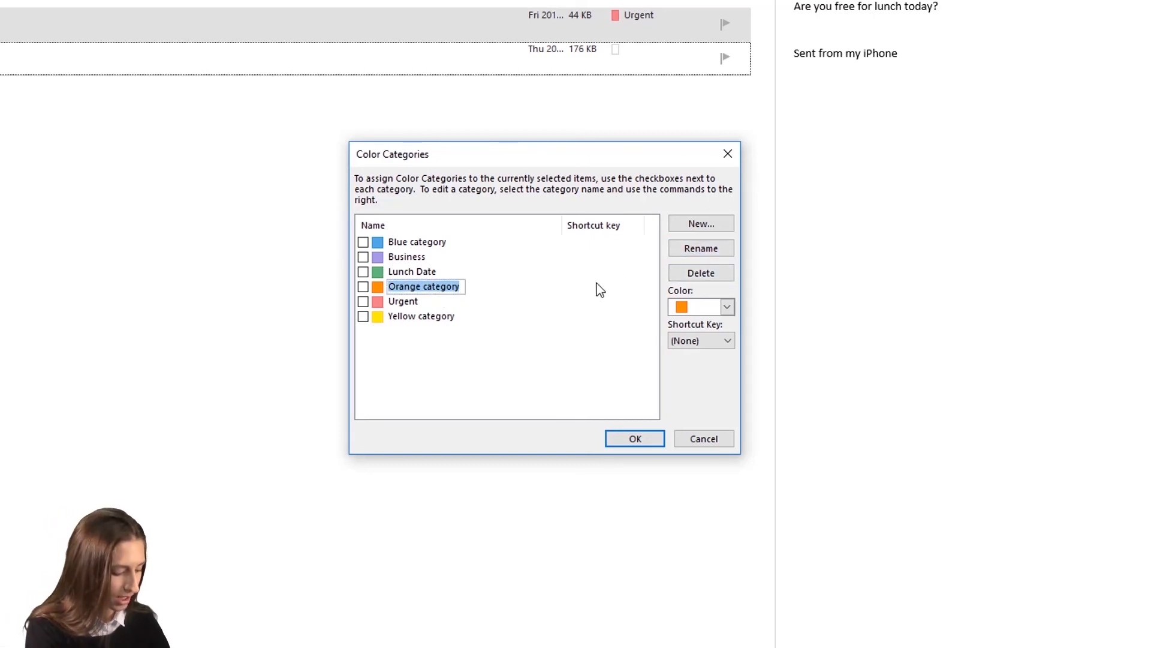
text(Vacation)
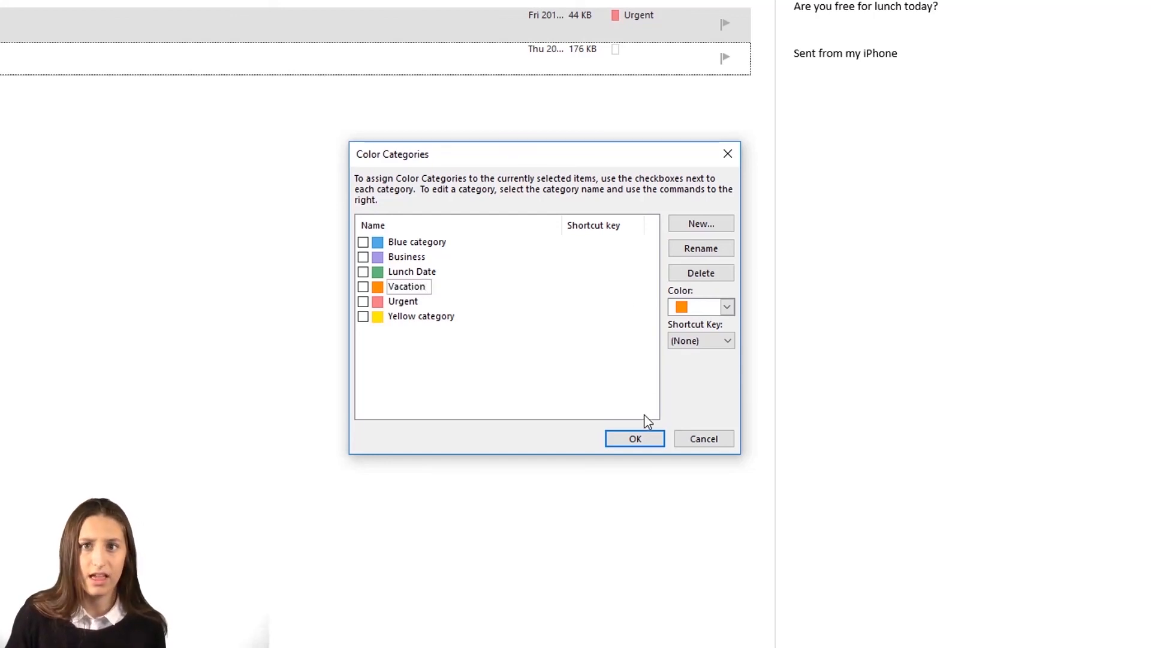
click(633, 439)
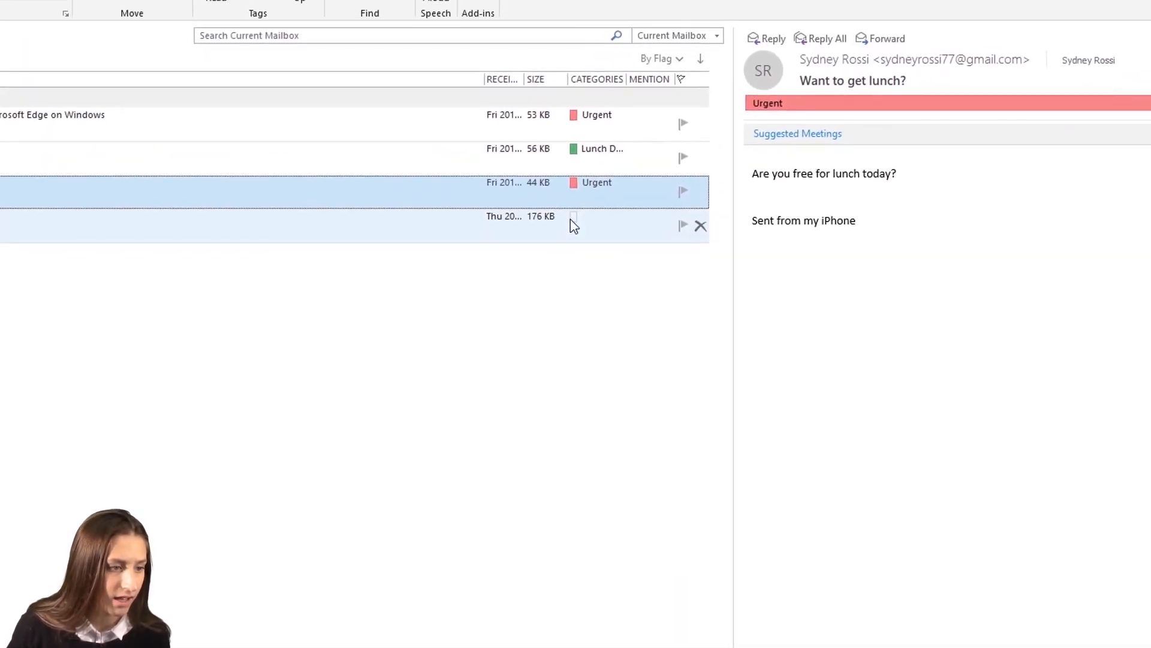
- Apply the Quick Click Vacation category to the fourth message
click(573, 216)
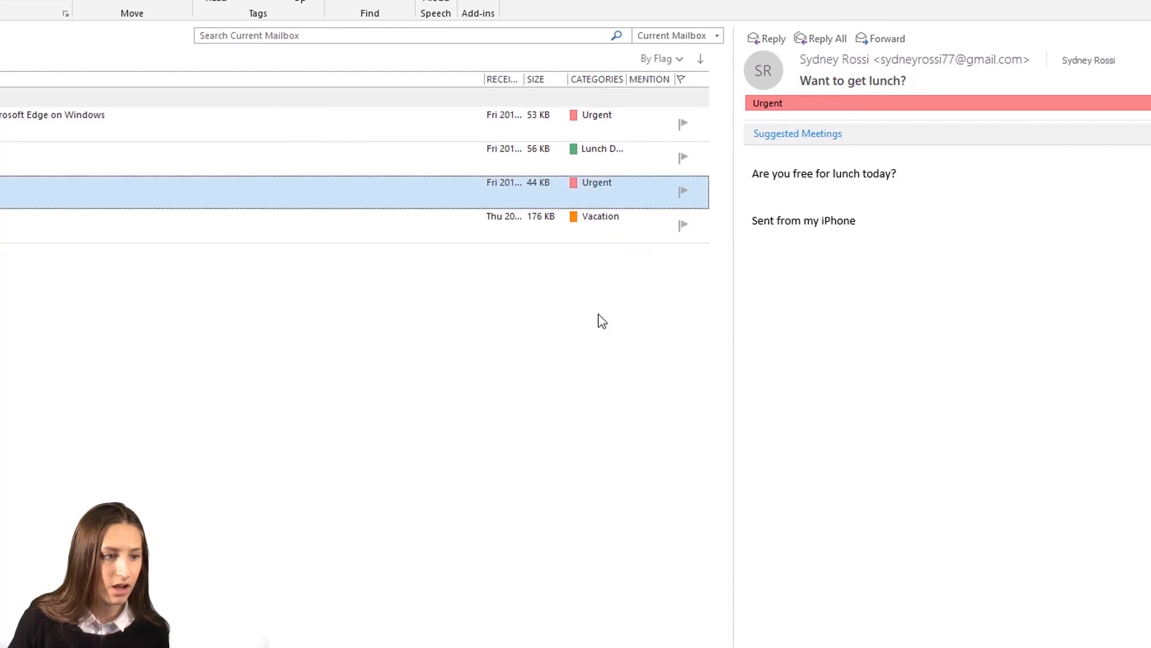